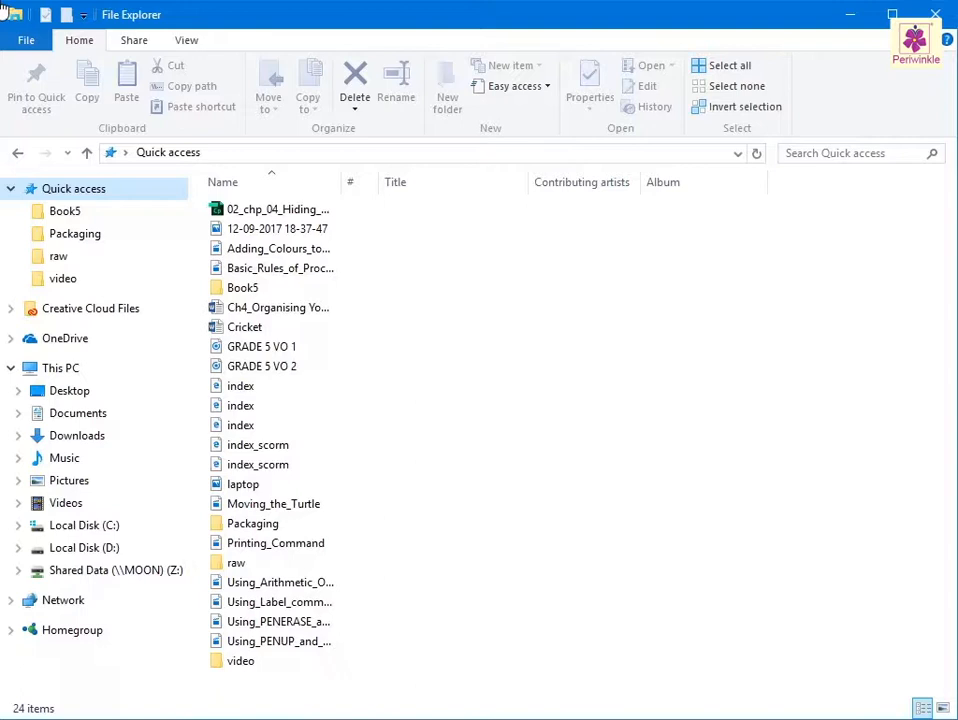
mouse_move(14, 12)
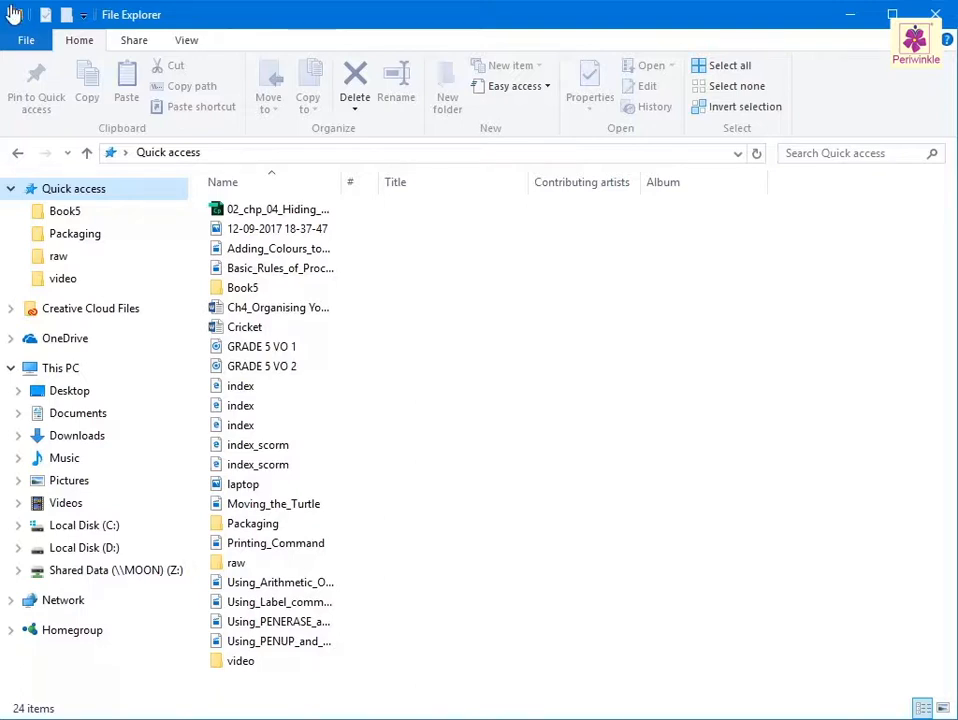
Go to the Desktop folder from the navigation pane under This PC.
left_click(68, 390)
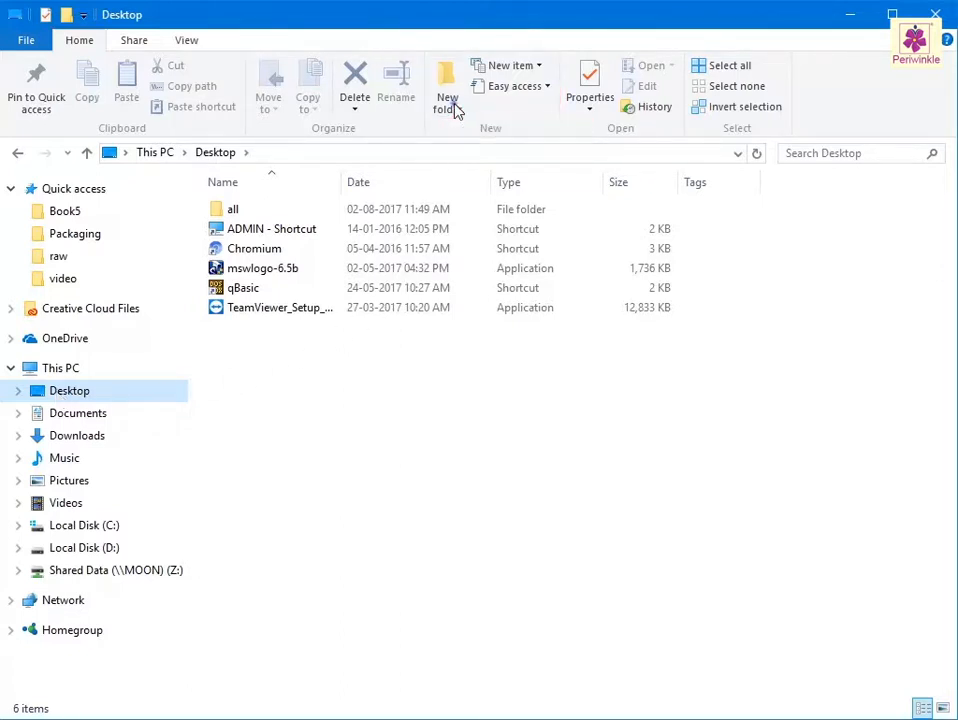
Create a new folder named Images on the Desktop via the ribbon's New folder.
left_click(446, 84)
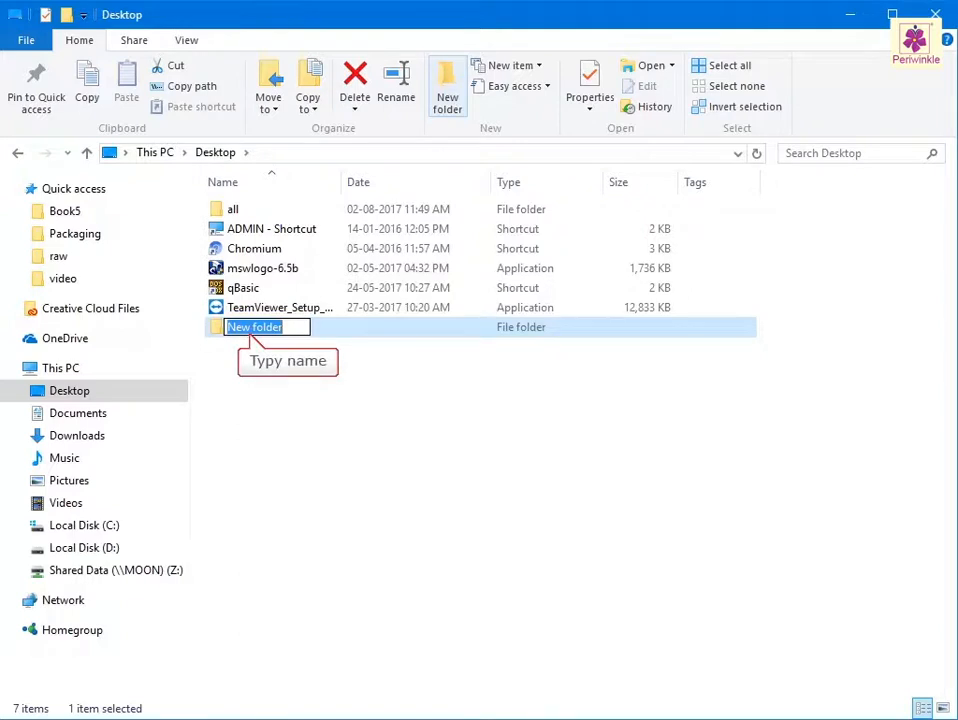
type("Images")
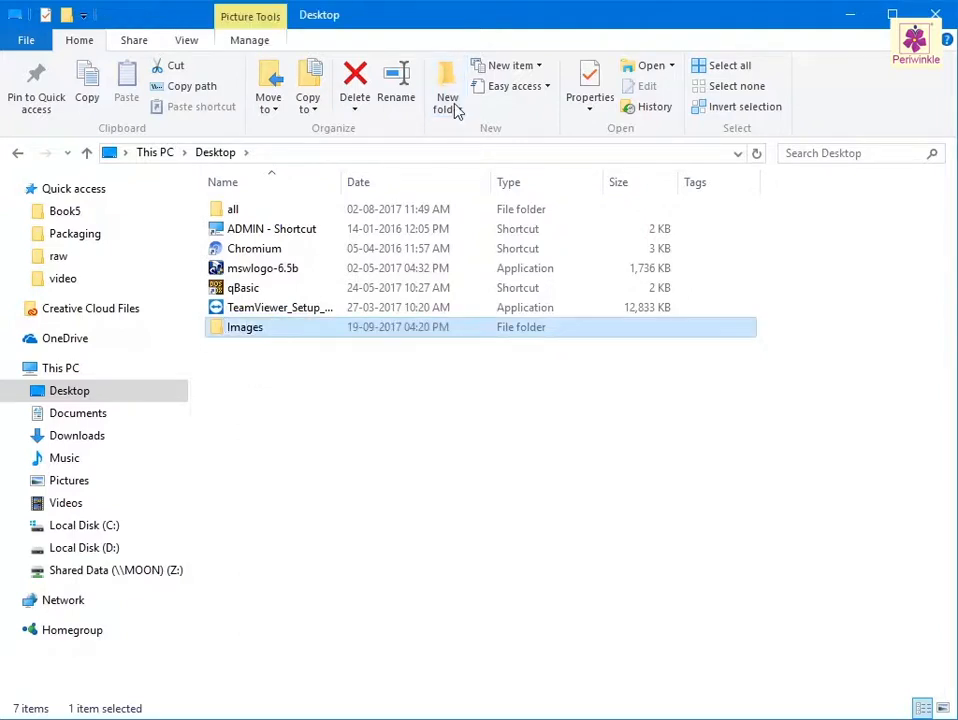
left_click(244, 328)
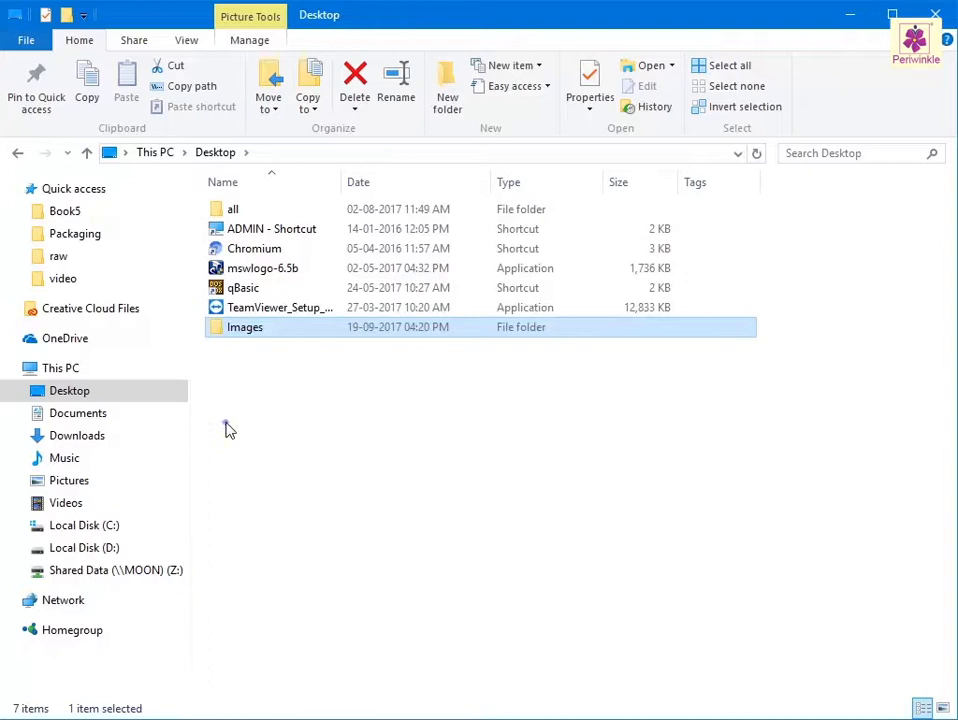
Bring up the New item choices from the Desktop's right-click context menu.
right_click(228, 430)
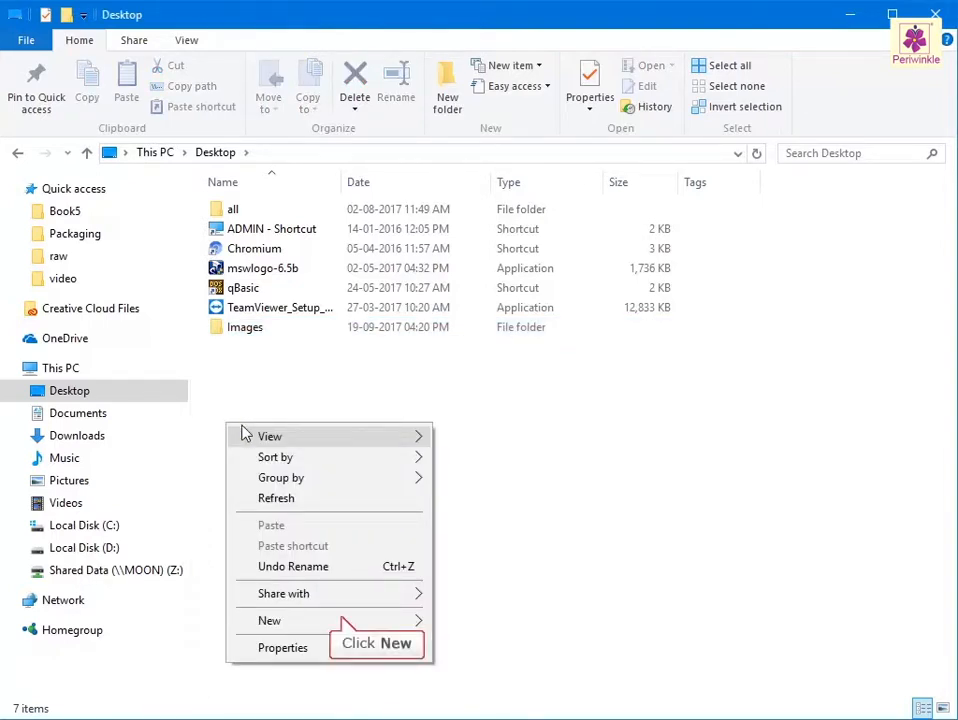
left_click(270, 620)
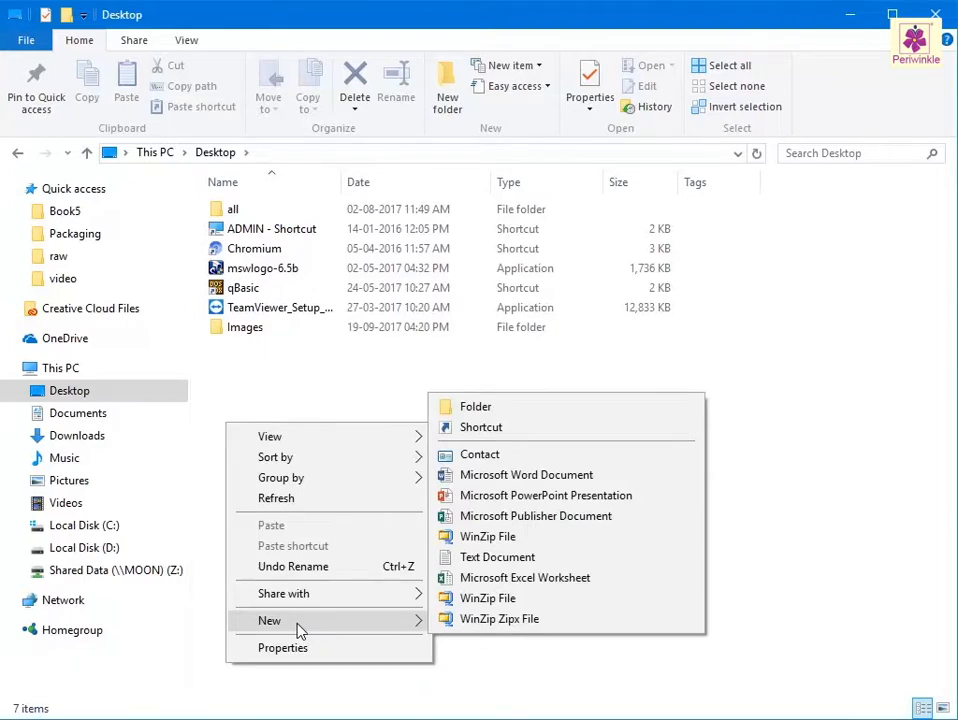
mouse_move(476, 406)
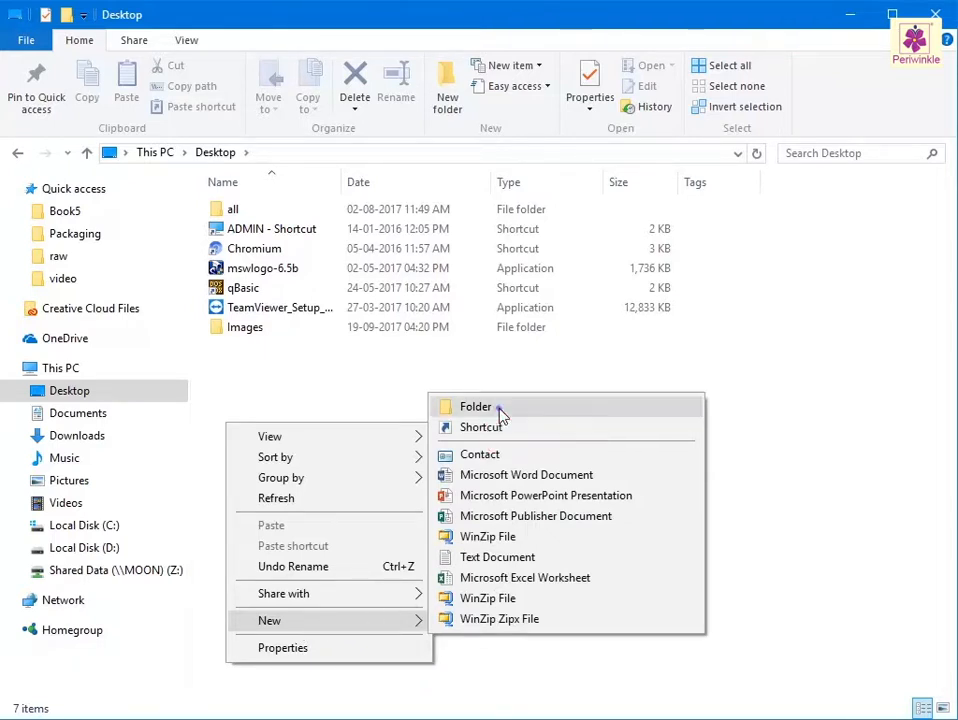
Create a second new folder named Document from the New submenu.
left_click(476, 406)
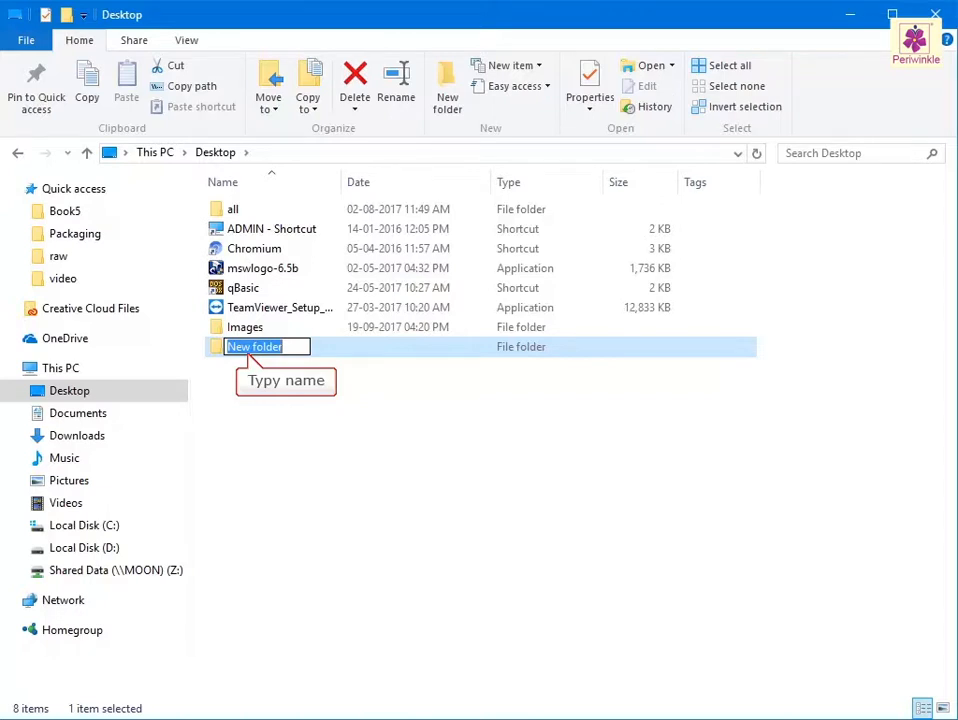
type("Document")
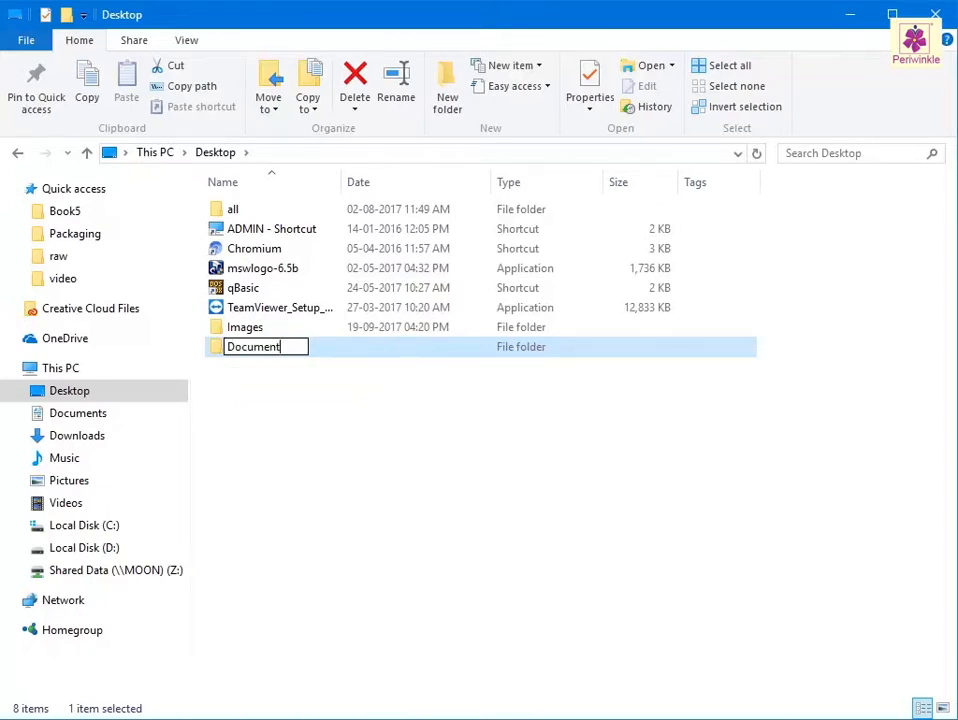